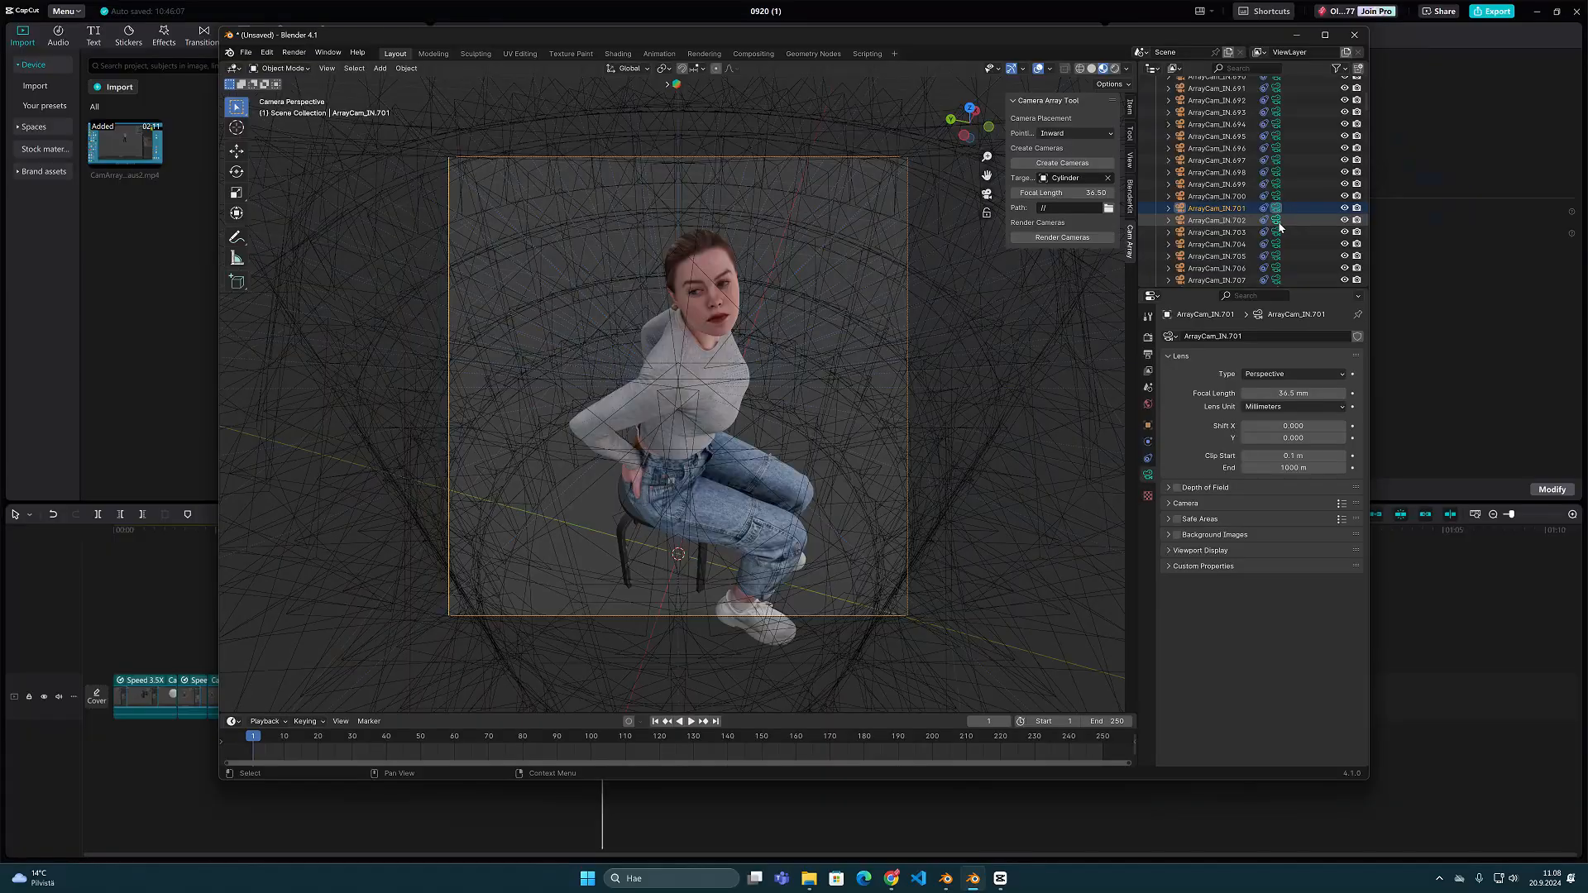
Step: Start a new General file with the default cube, camera and light
{"action": "left_click", "coordinate": [1216, 255]}
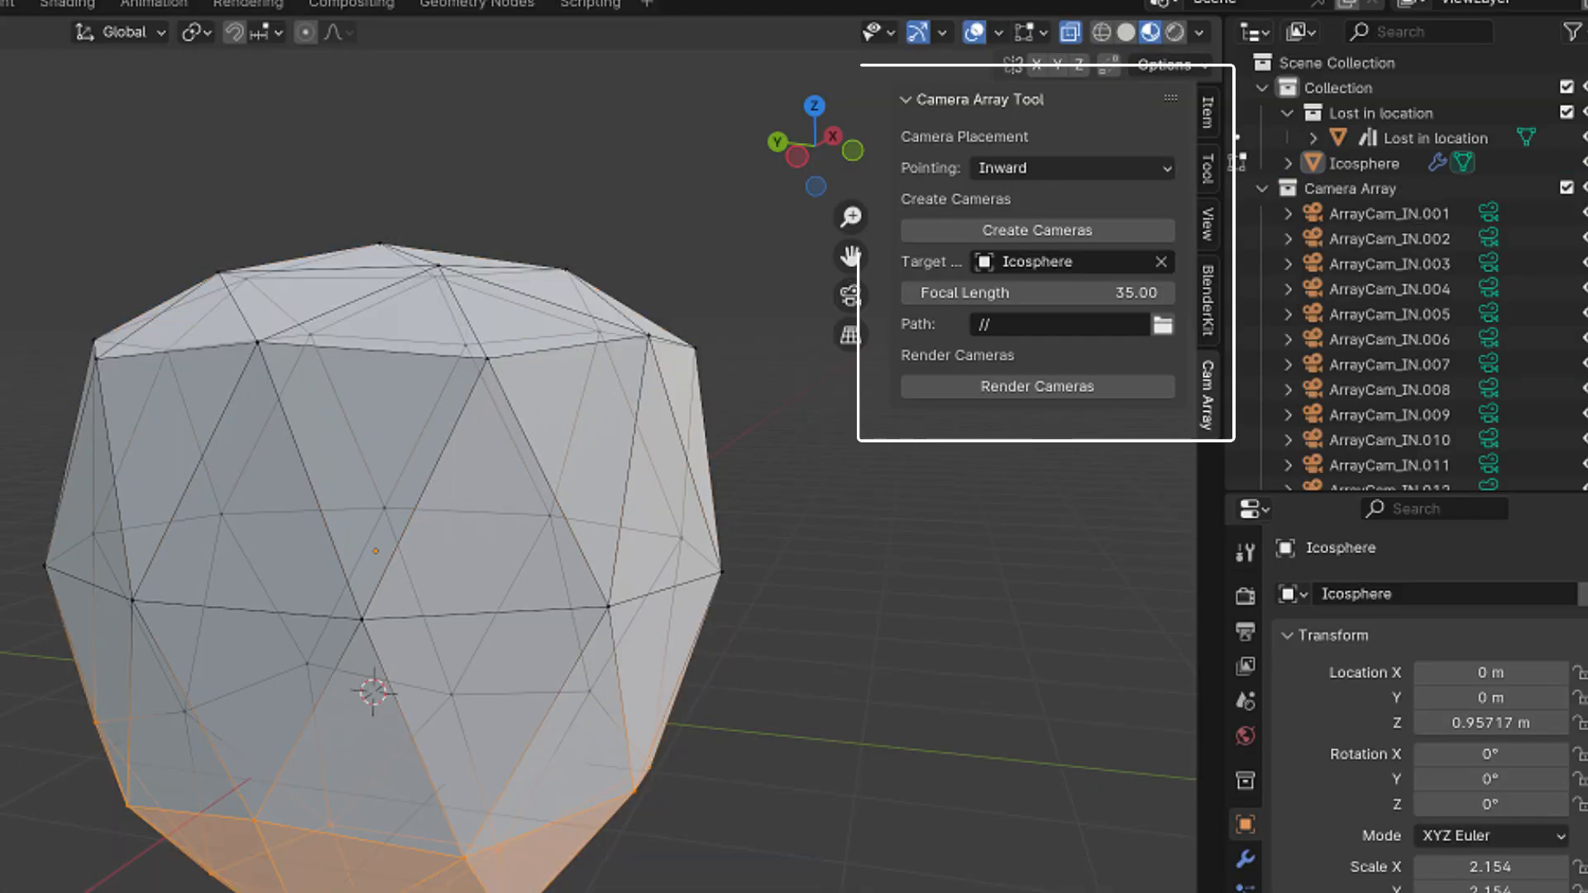
{"action": "left_click", "coordinate": [1035, 230]}
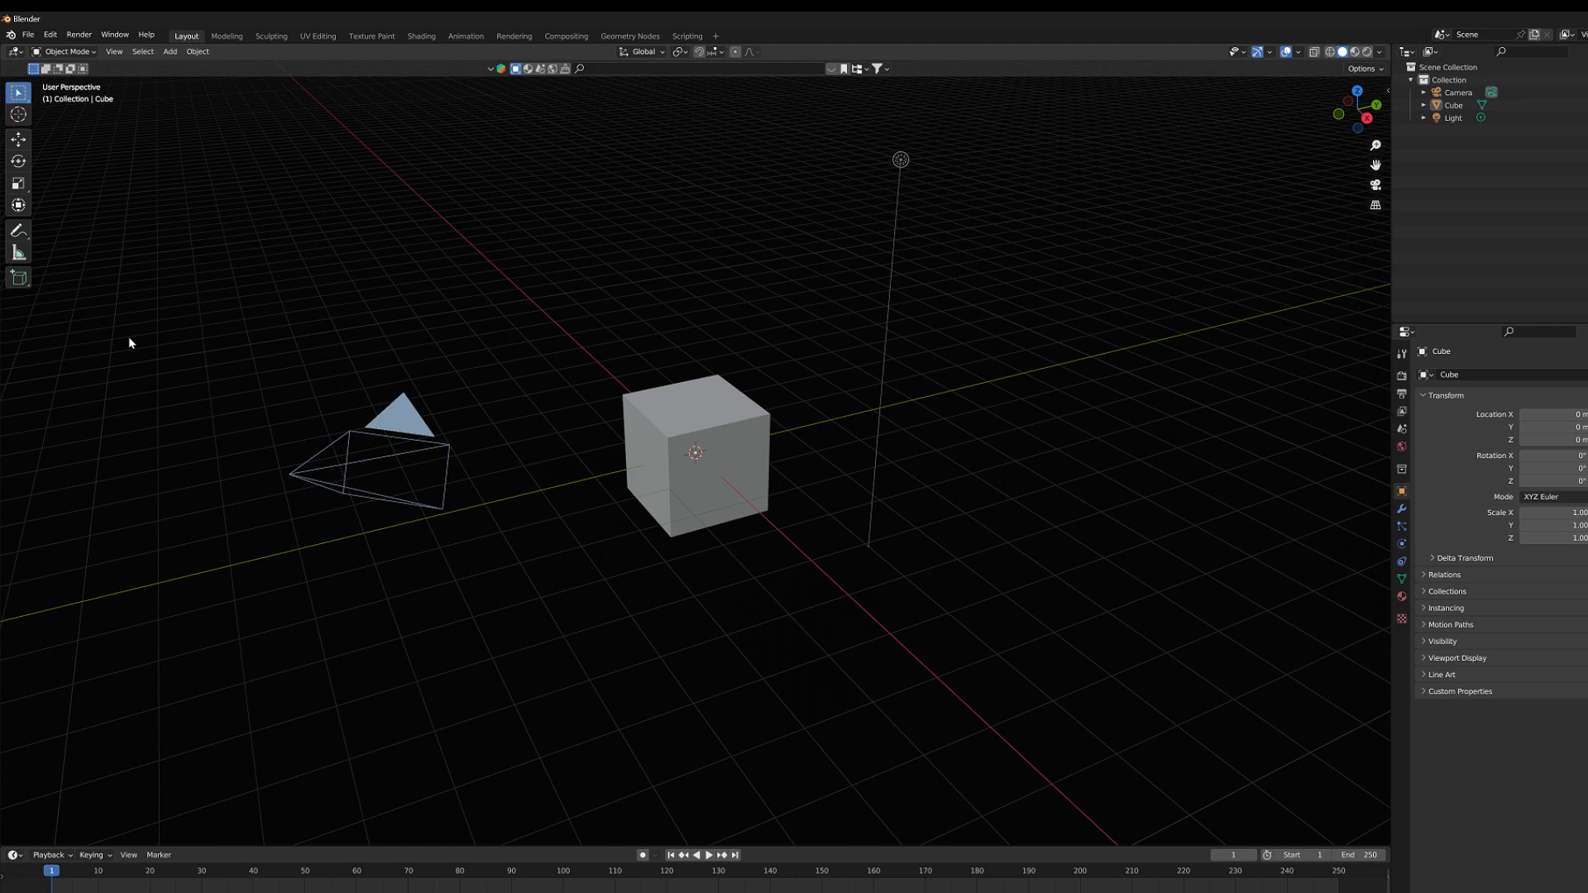
Step: Enable the Camera Array Tool add-on from the User filter in Preferences > Add-ons
{"action": "left_click", "coordinate": [48, 34]}
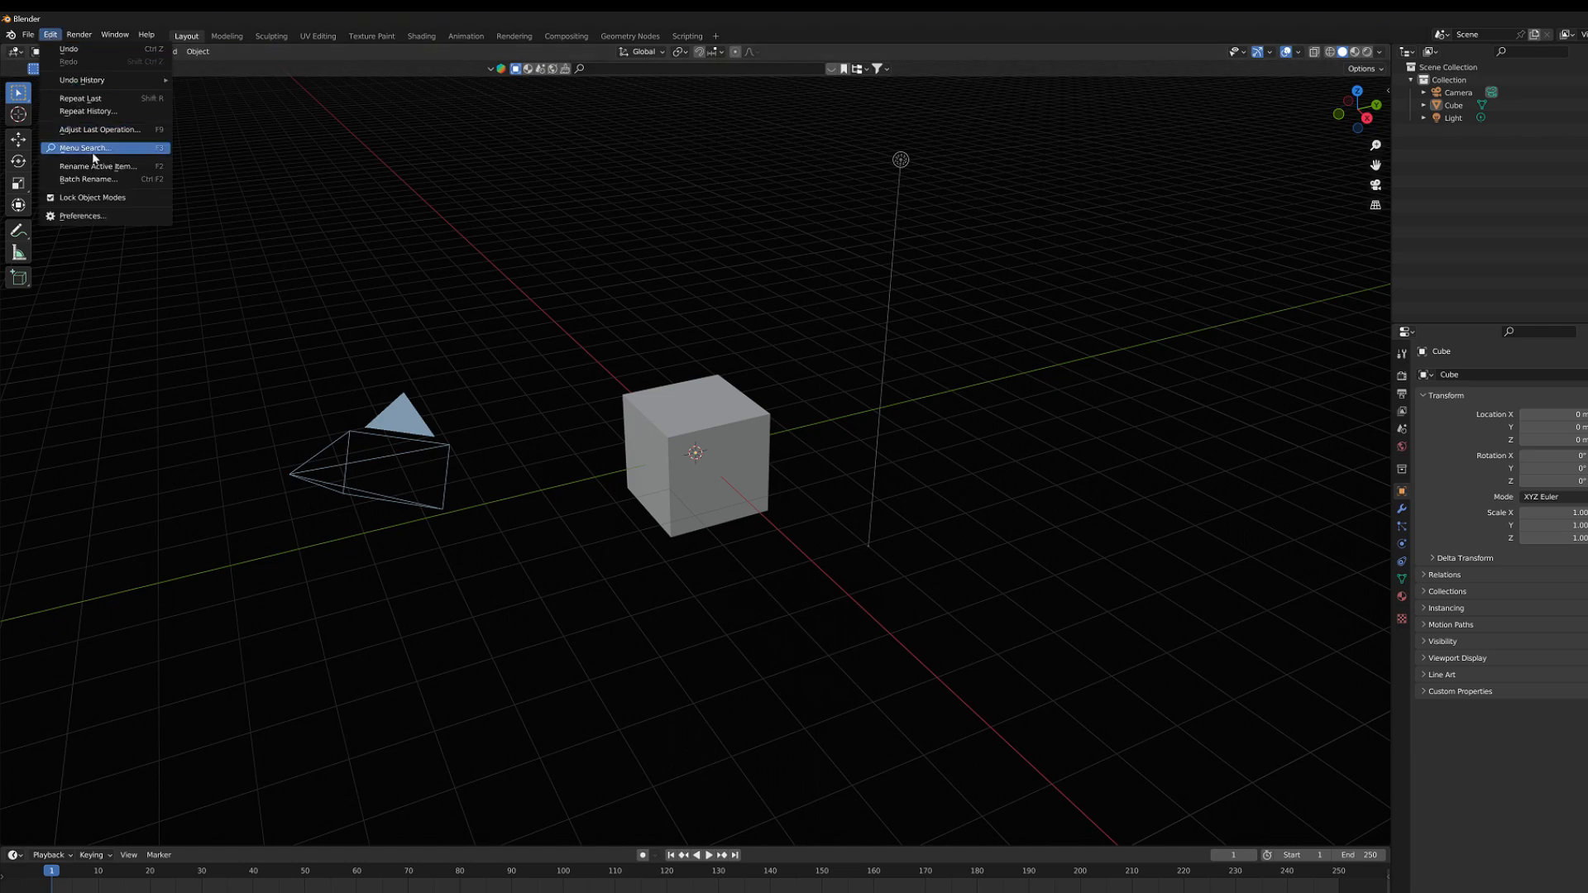
{"action": "left_click", "coordinate": [83, 215]}
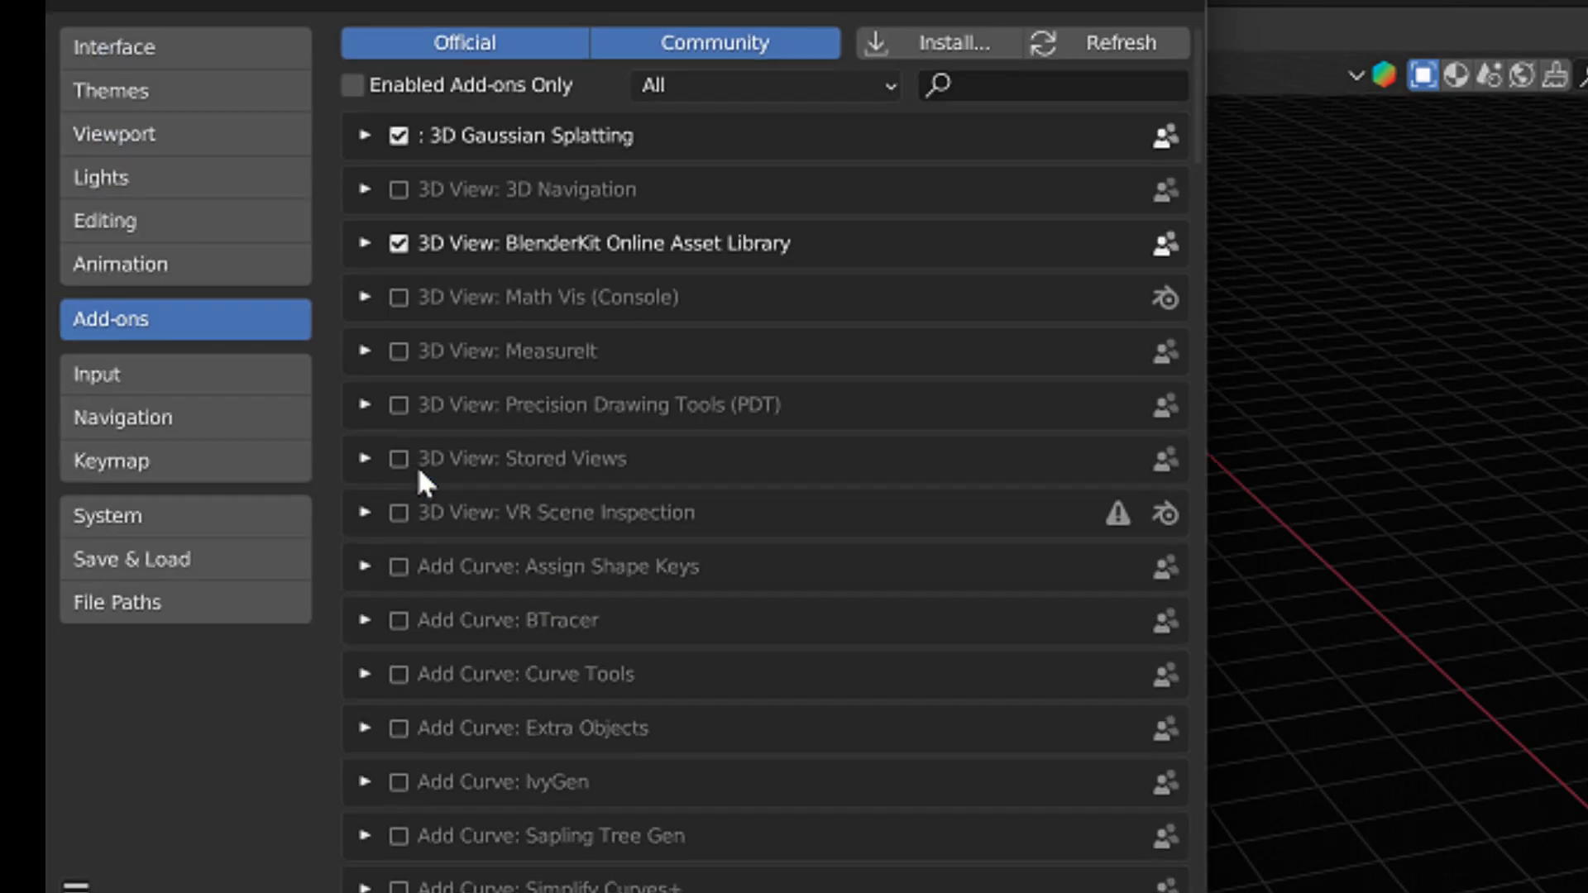
{"action": "left_click", "coordinate": [763, 85]}
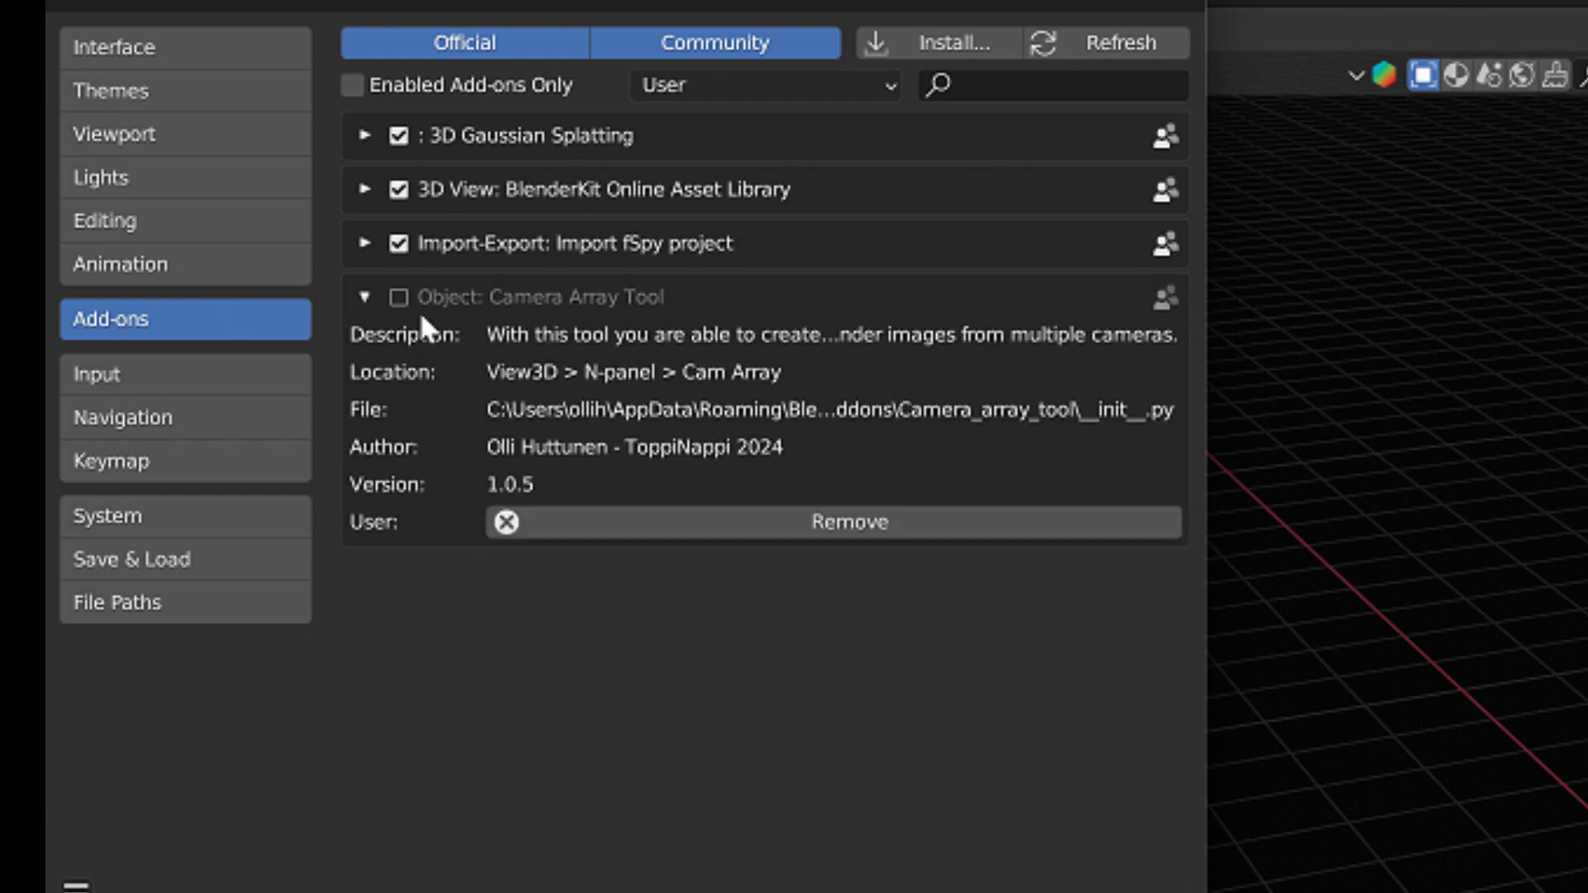
{"action": "left_click", "coordinate": [398, 297]}
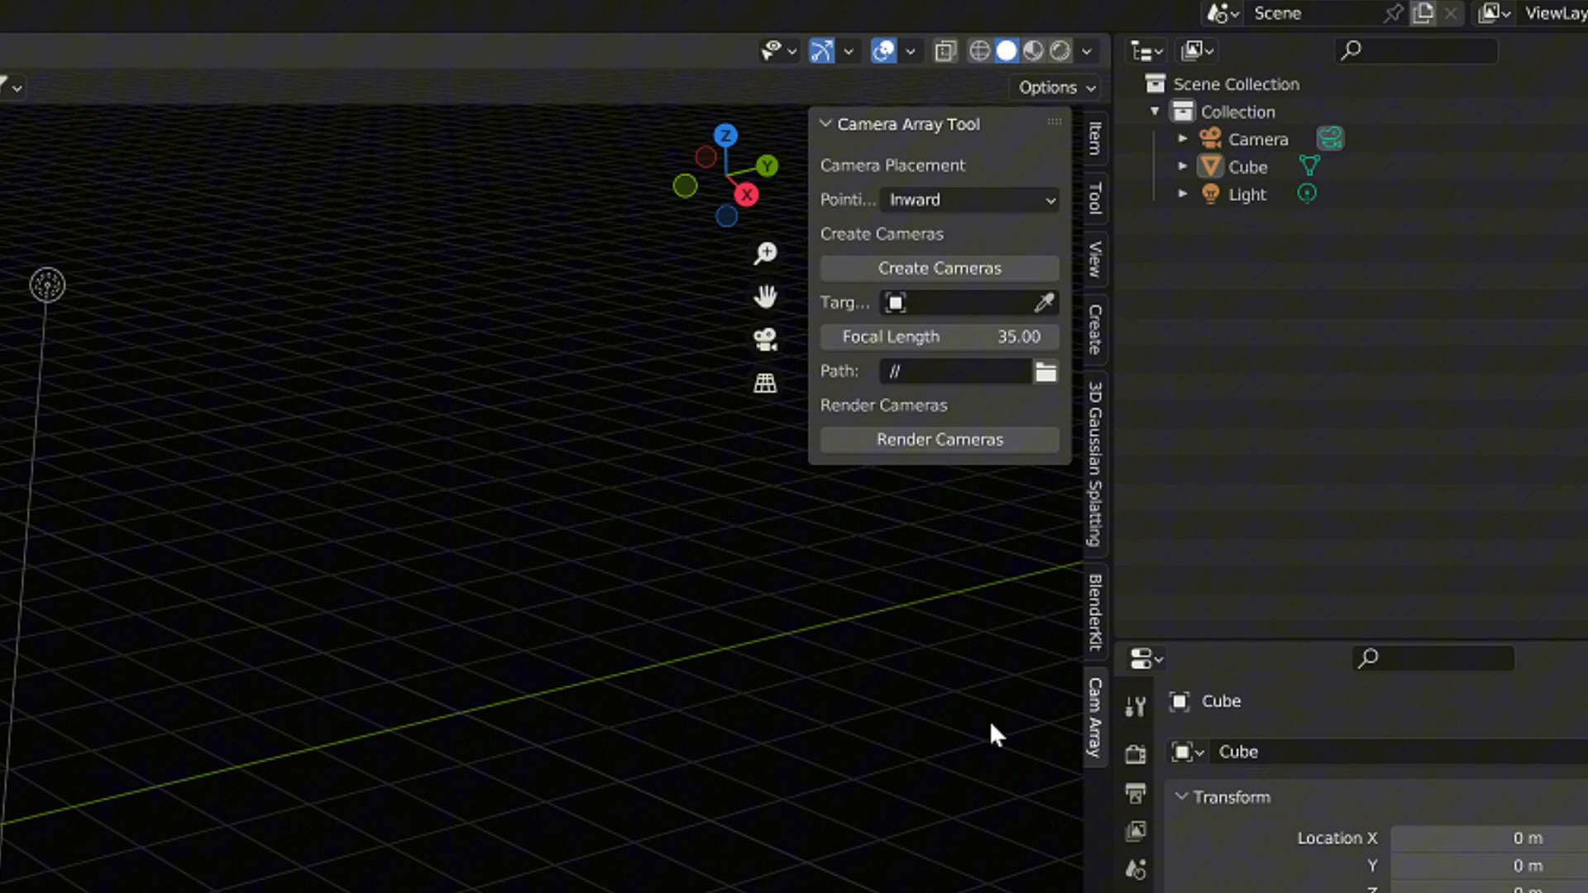
{"action": "mouse_move", "coordinate": [1099, 725]}
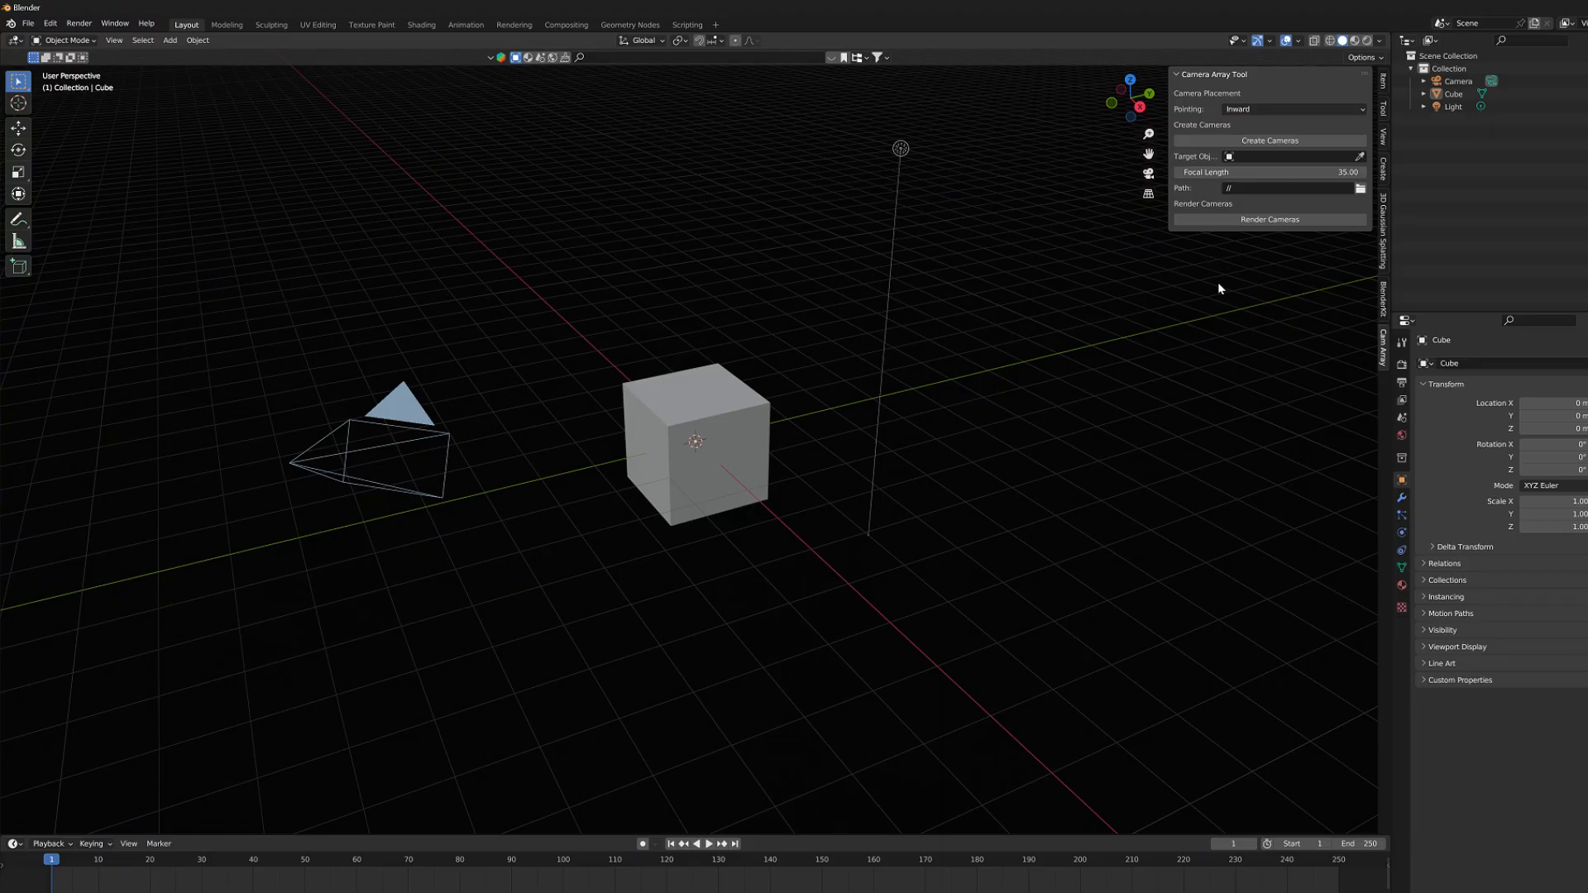
{"action": "mouse_move", "coordinate": [873, 518]}
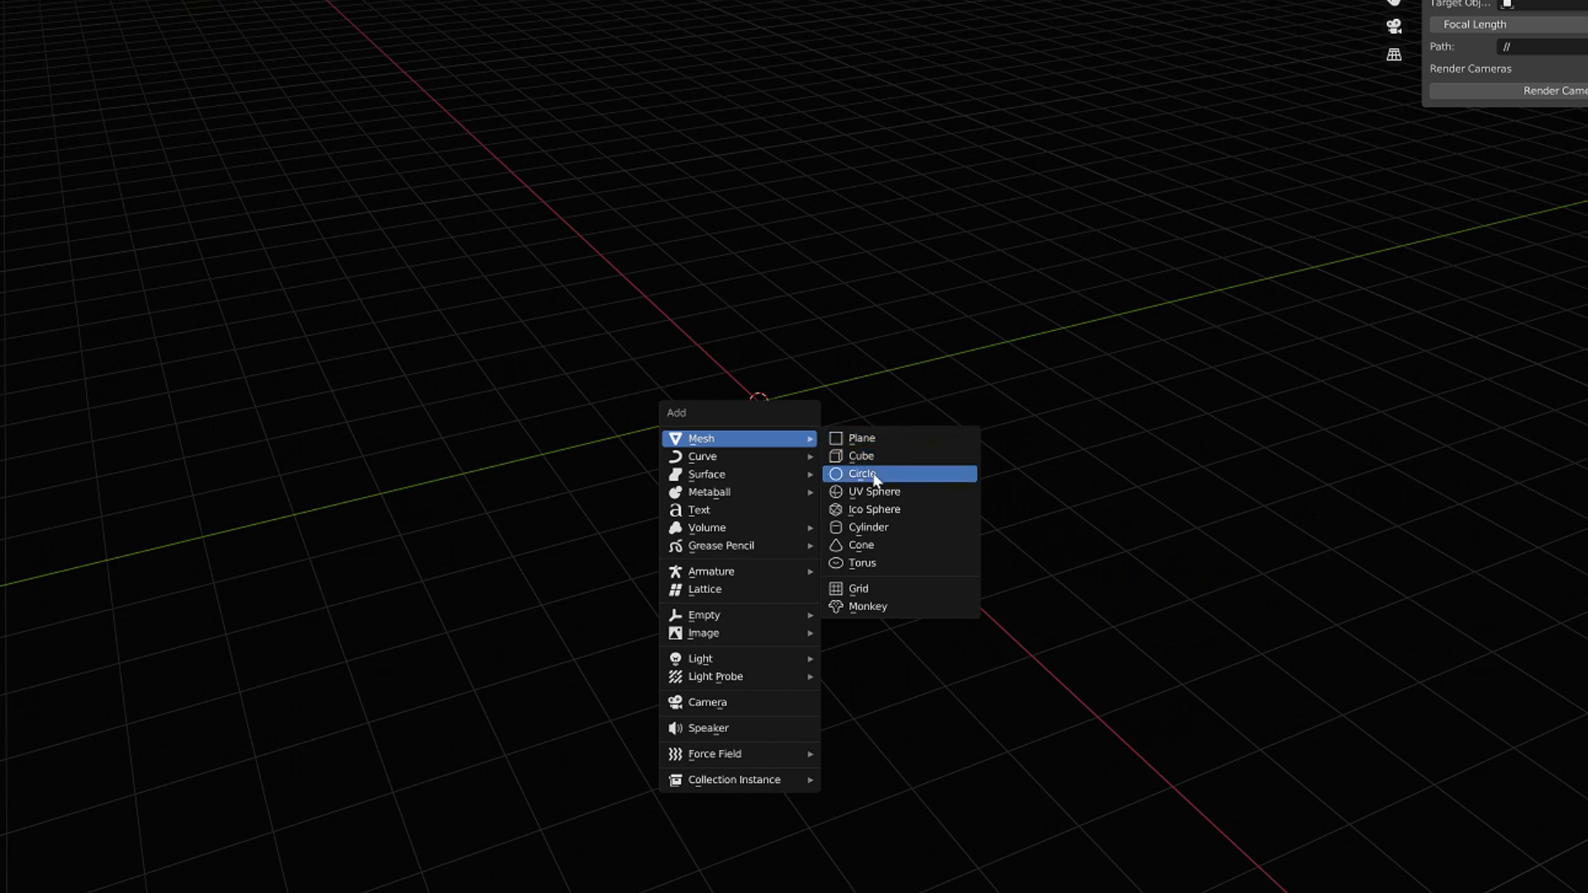
{"action": "mouse_move", "coordinate": [900, 526]}
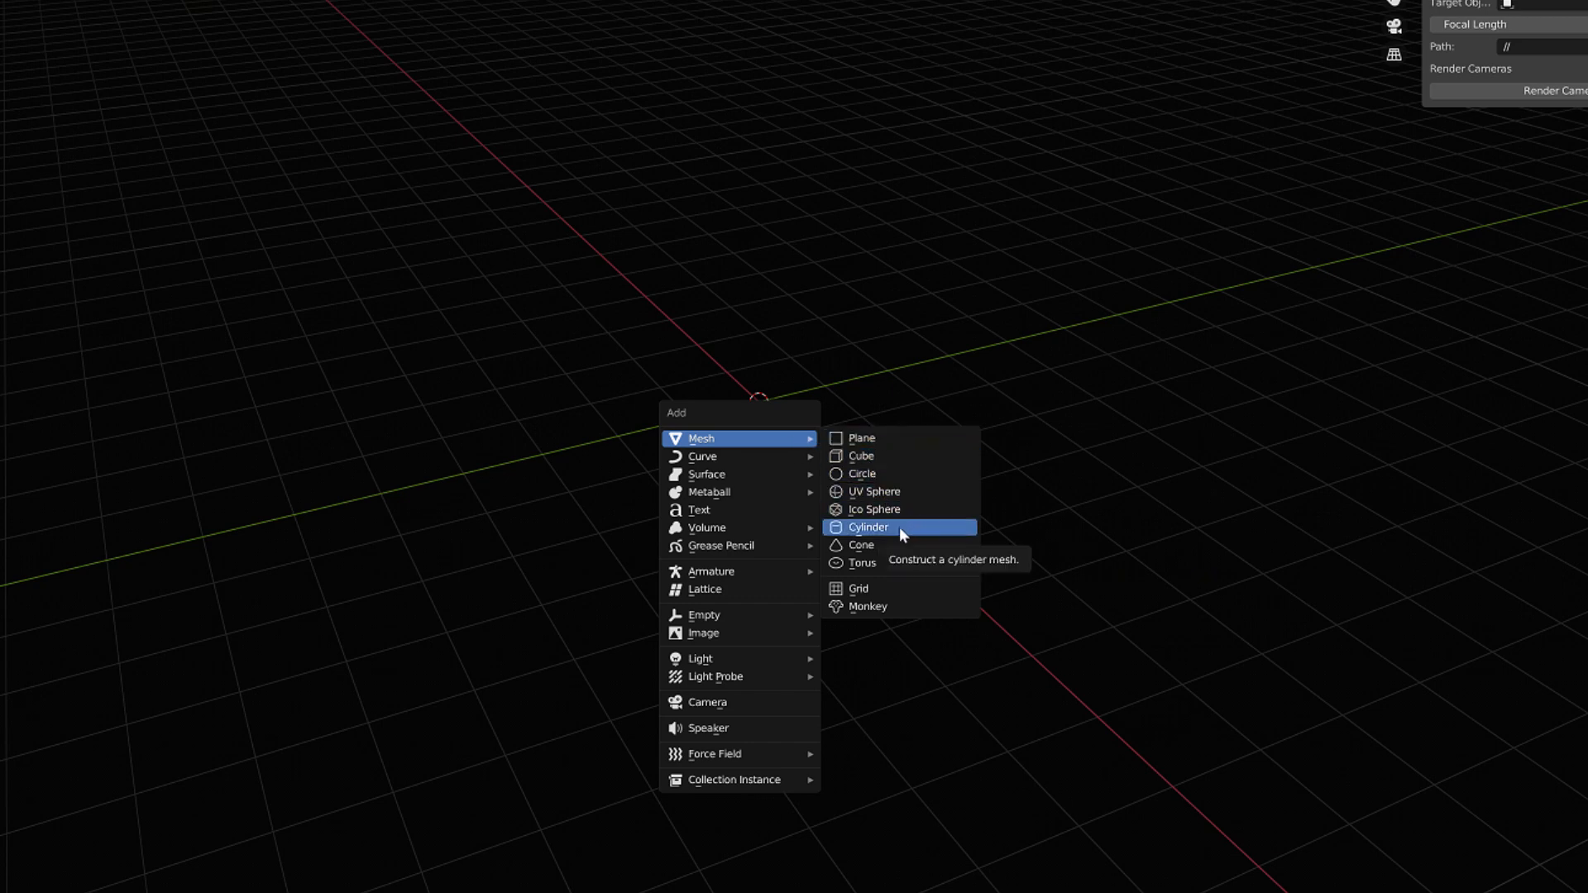
Step: Add a cylinder with 16 vertices and Cap Fill Type set to Nothing
{"action": "left_click", "coordinate": [869, 526]}
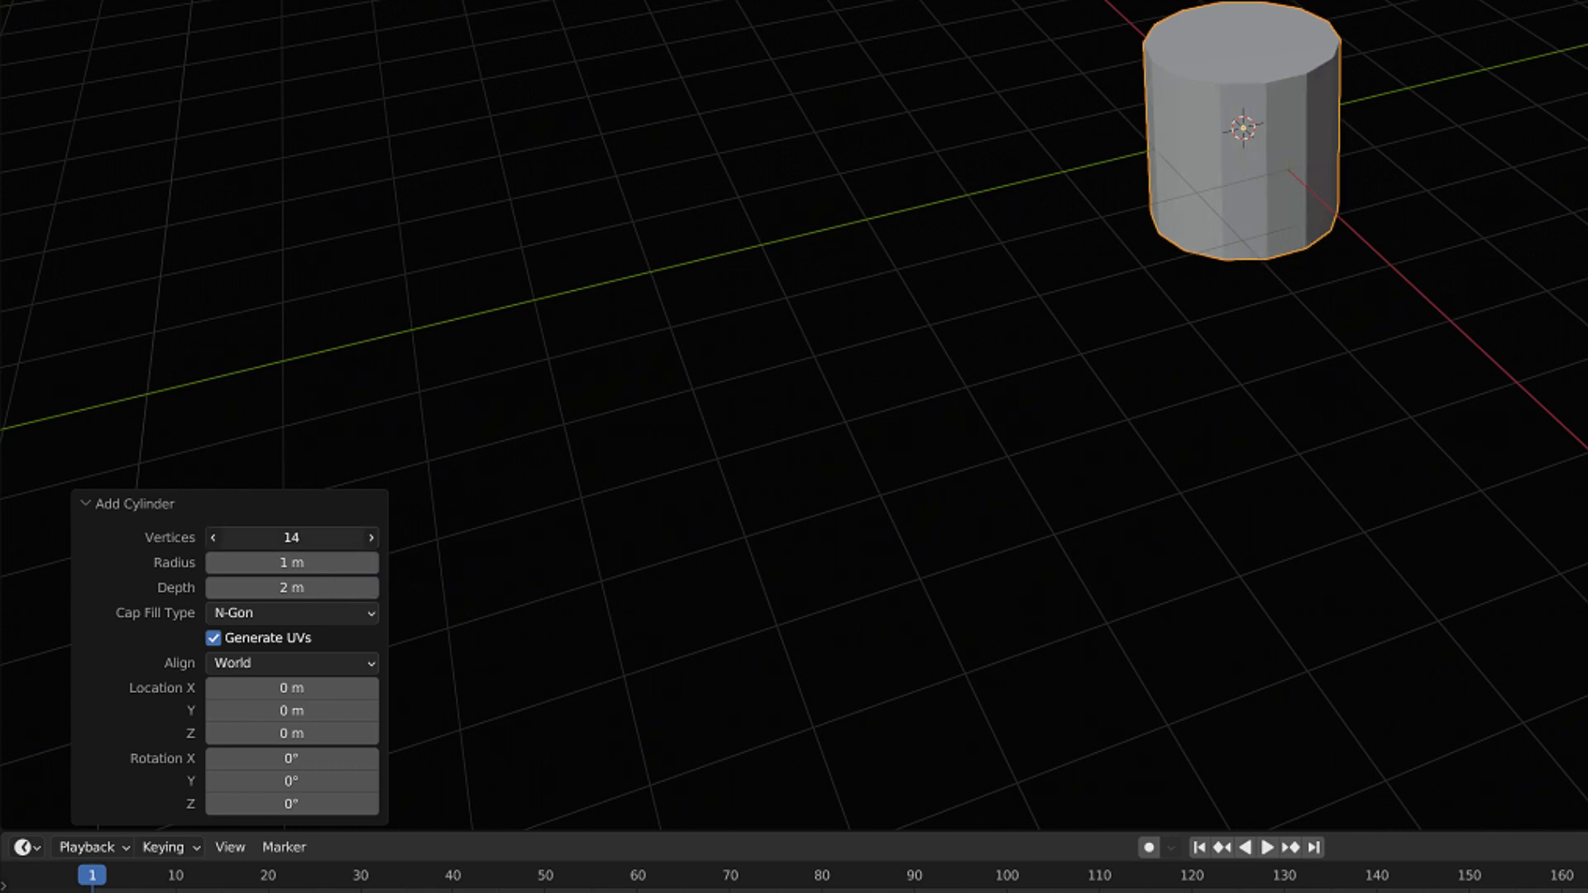
{"action": "left_click_drag", "start_coordinate": [273, 537], "coordinate": [314, 538]}
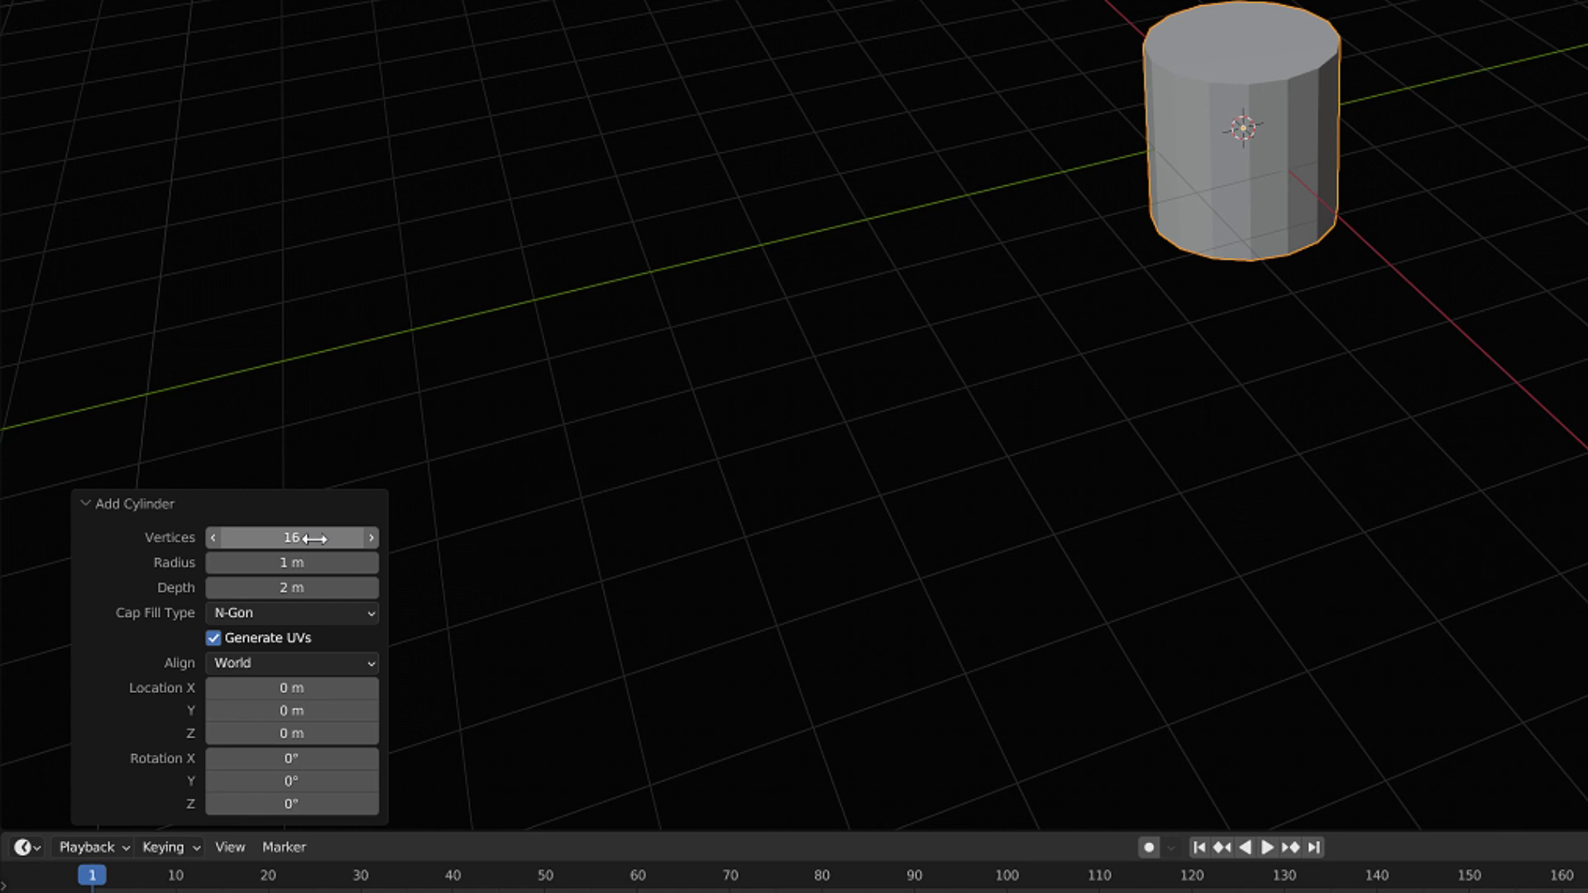
{"action": "mouse_move", "coordinate": [150, 657]}
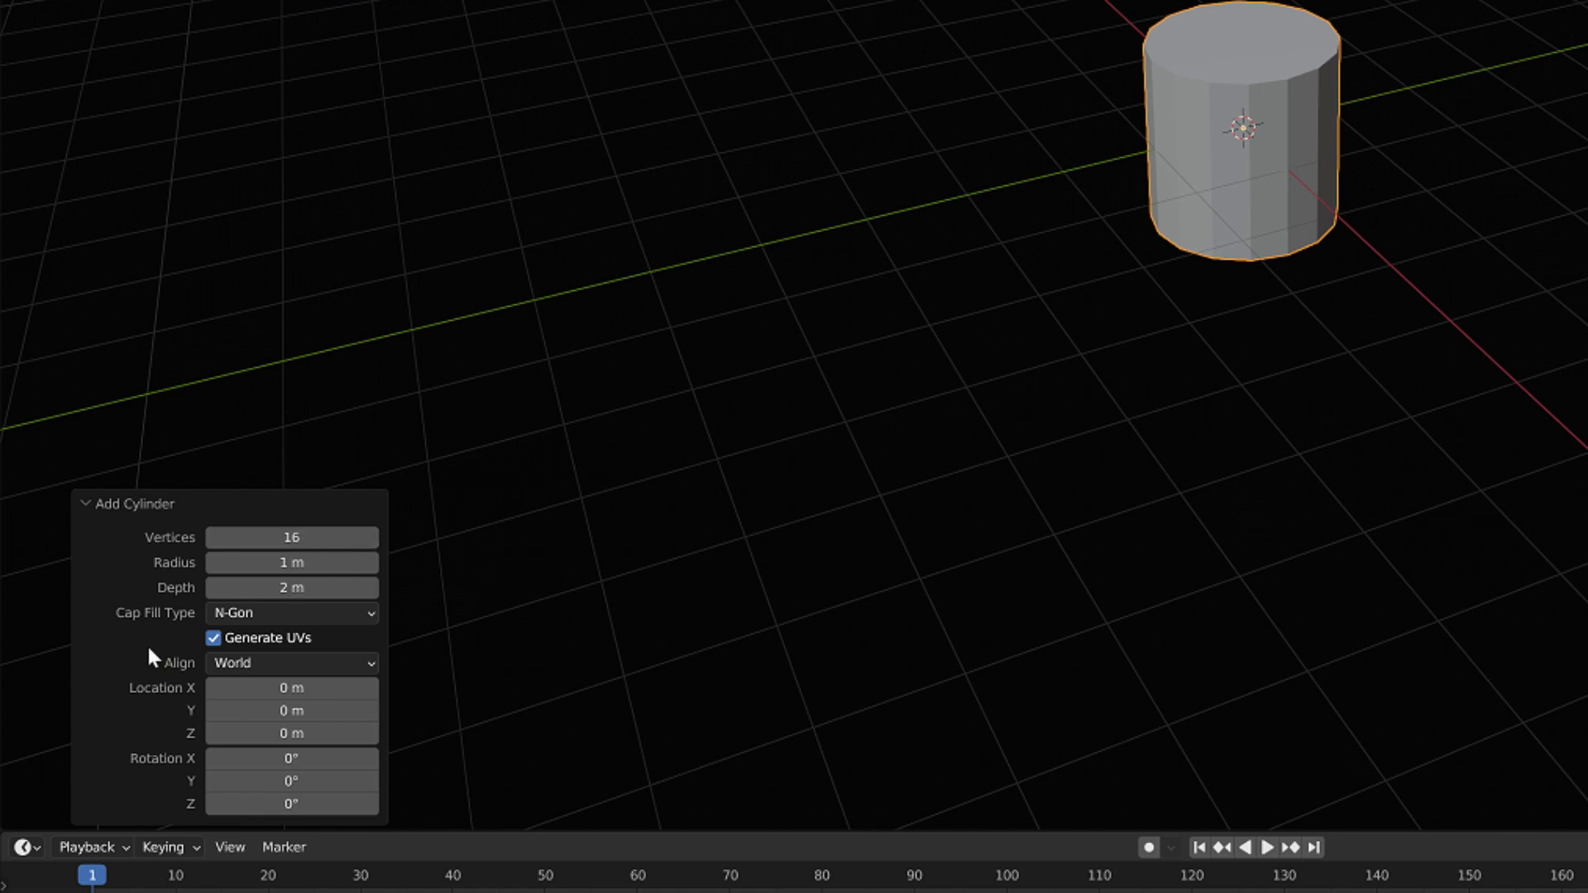
{"action": "mouse_move", "coordinate": [187, 635]}
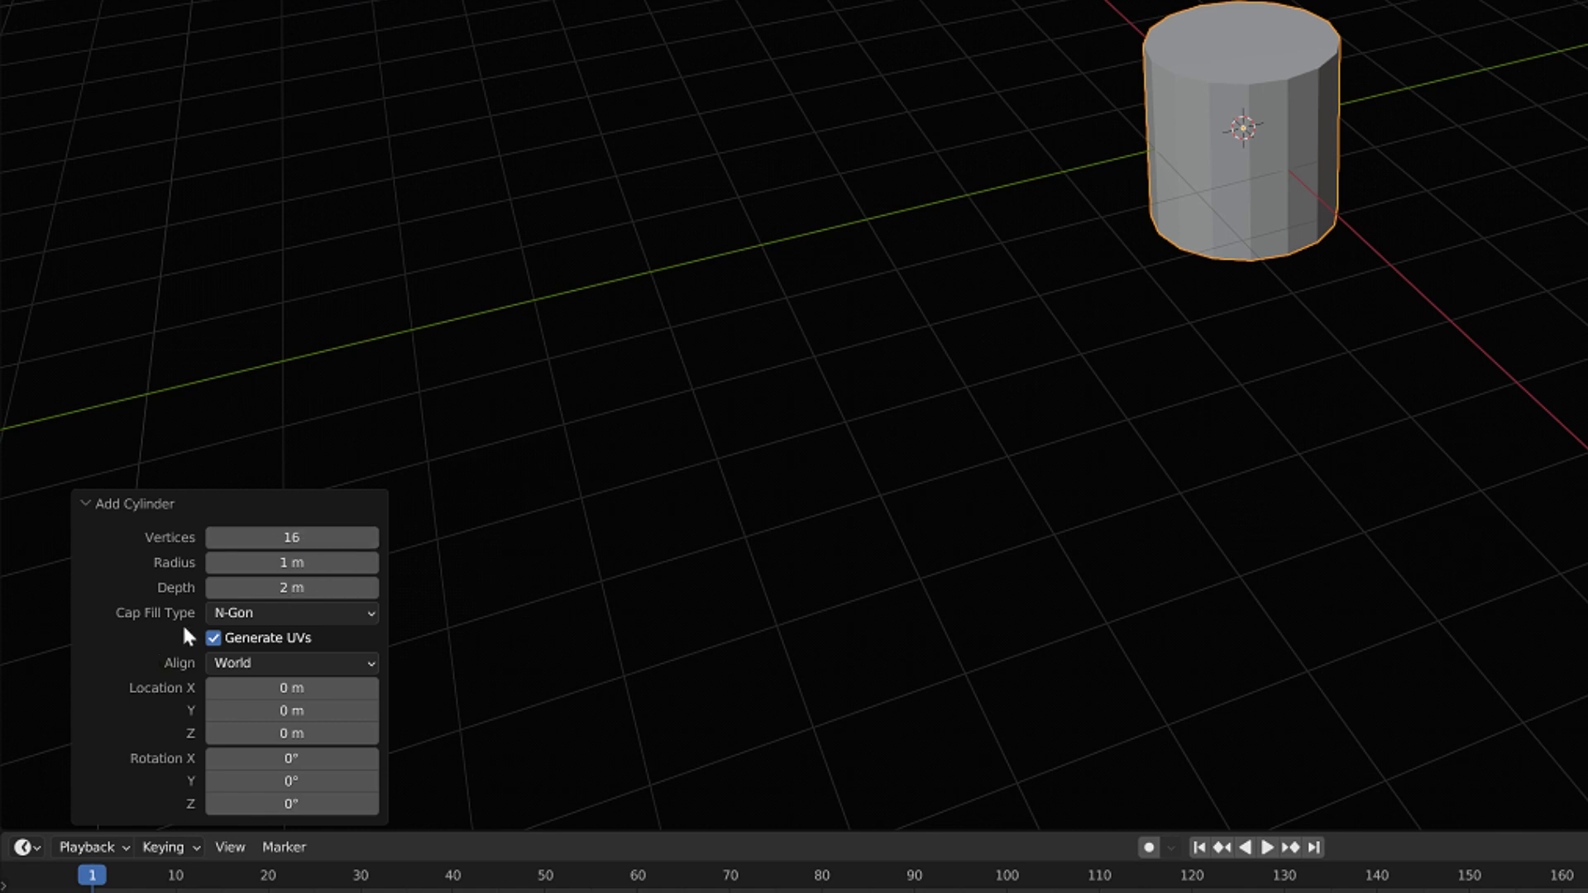
{"action": "left_click", "coordinate": [291, 612]}
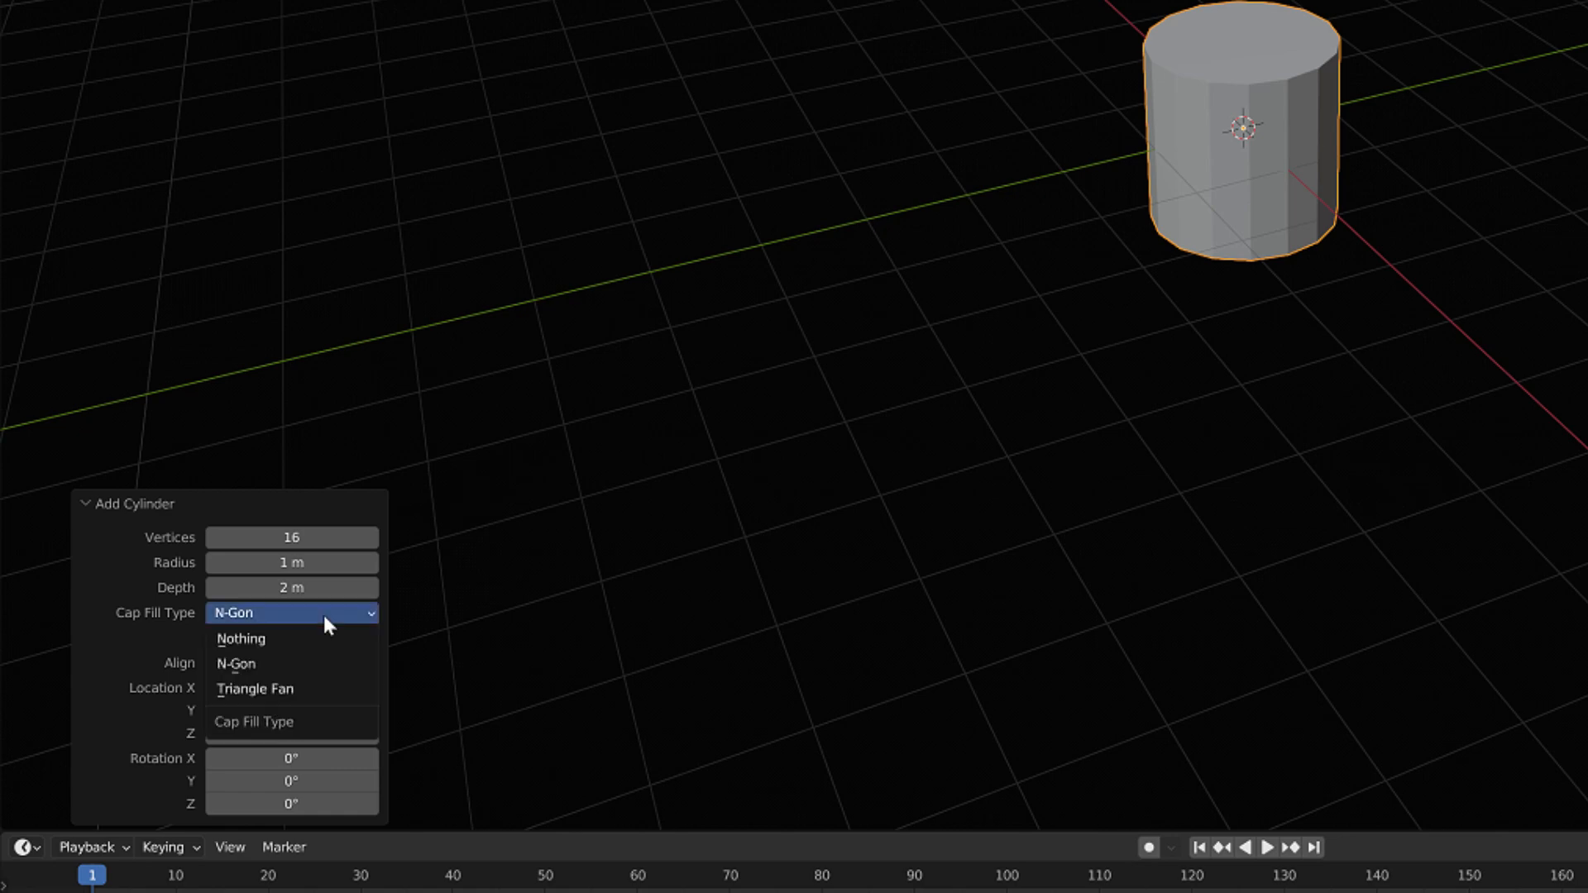
{"action": "left_click", "coordinate": [240, 638]}
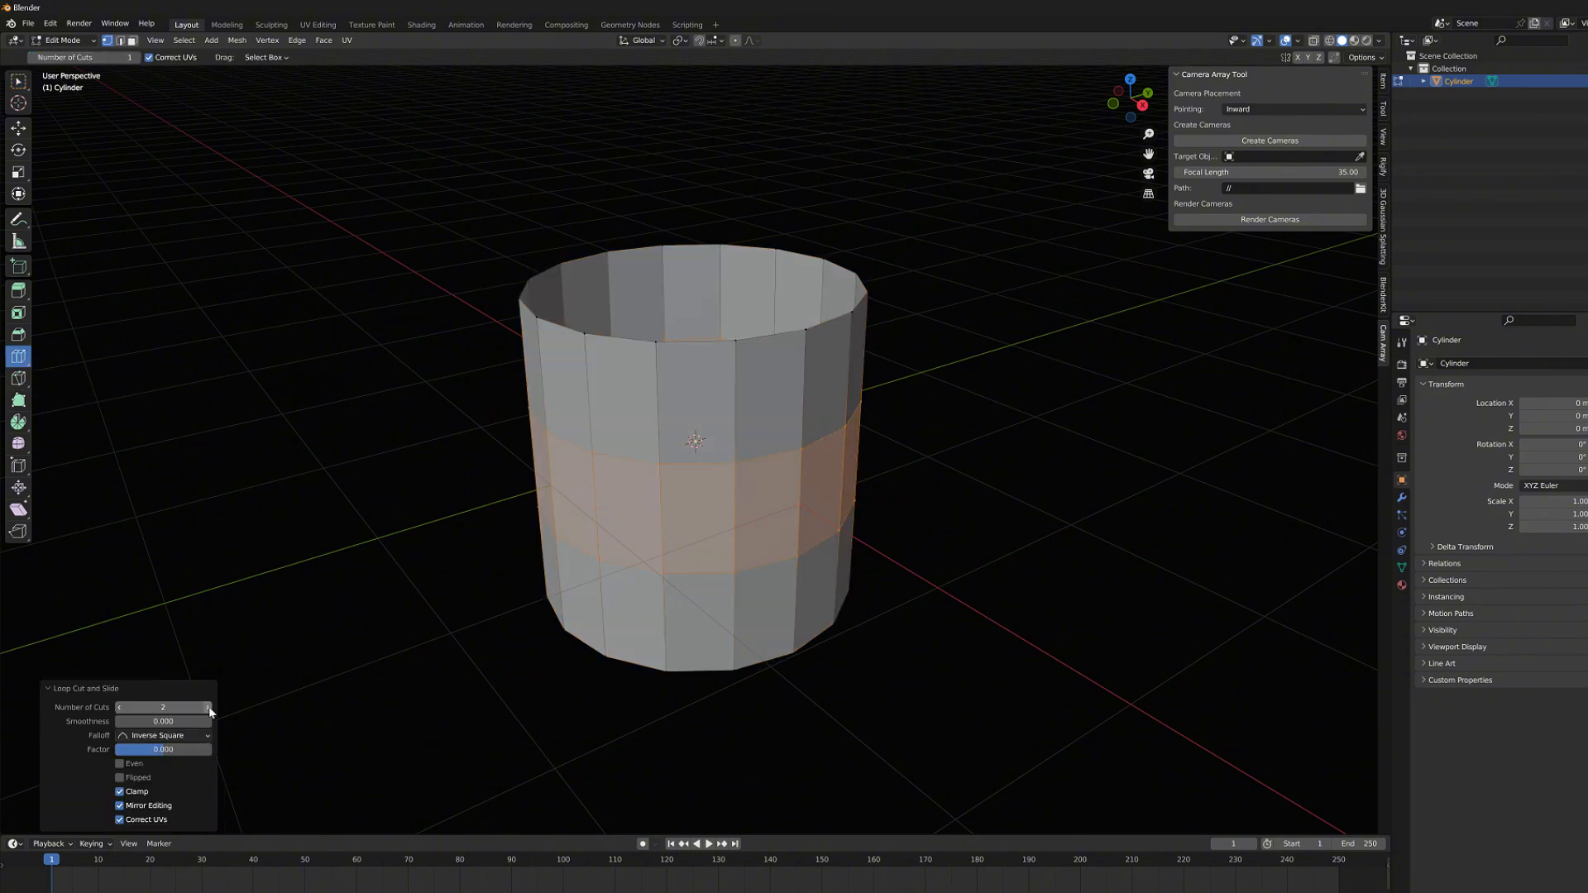
Step: Set the Number of Cuts for the loop cut around the cylinder's side
{"action": "left_click", "coordinate": [209, 706]}
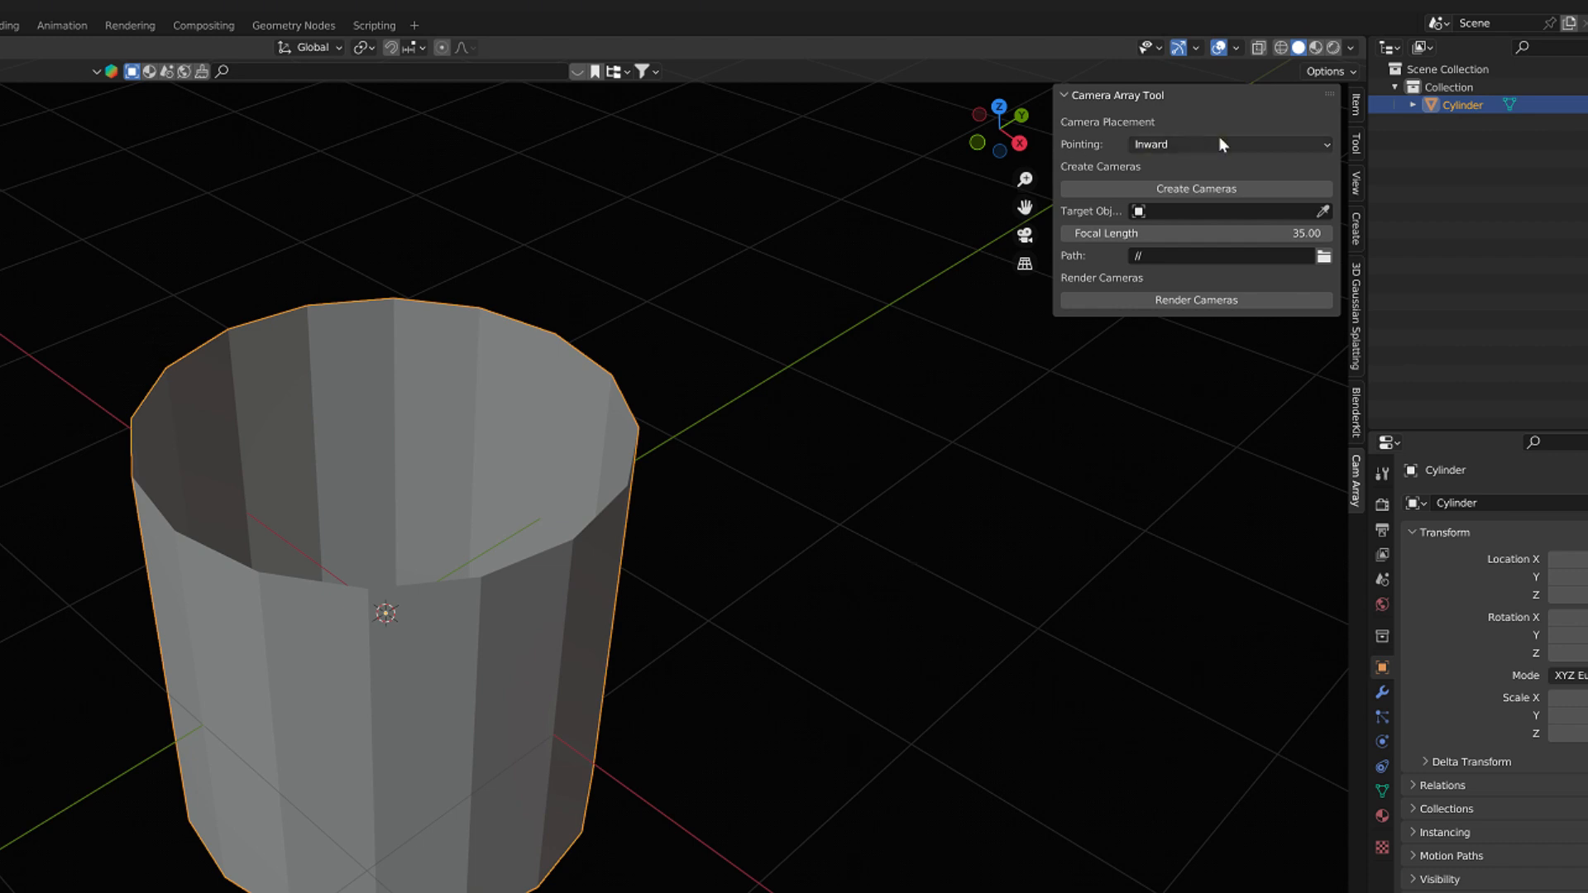
{"action": "mouse_move", "coordinate": [1191, 153]}
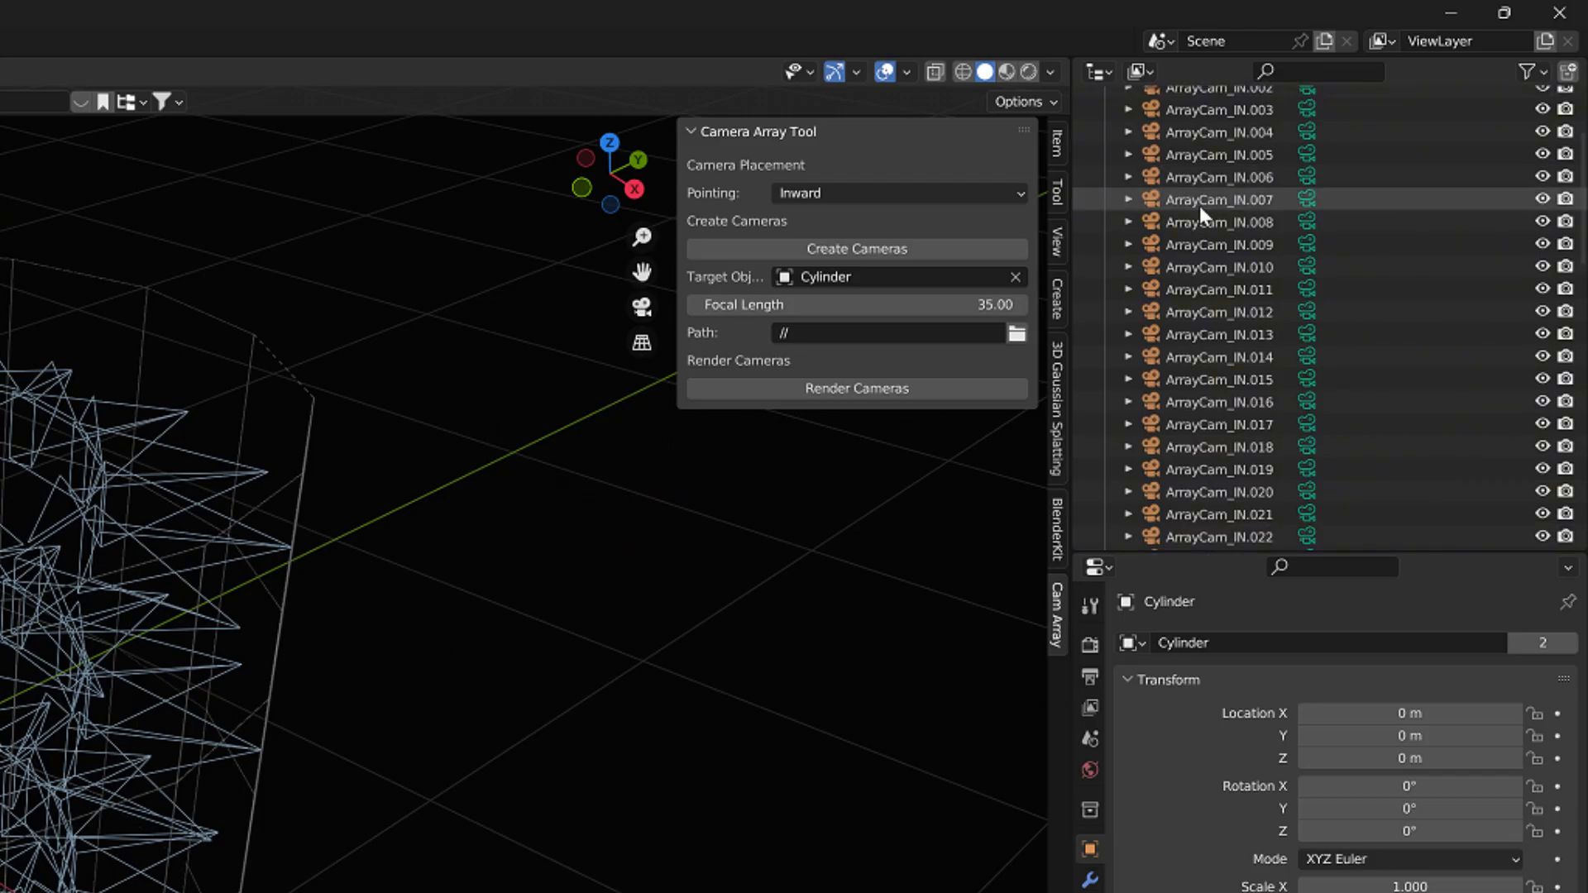
Step: Select the Camera Array collection past the ArrayCam_IN entries in the Outliner
{"action": "scroll", "scroll_direction": "down", "scroll_amount": 3}
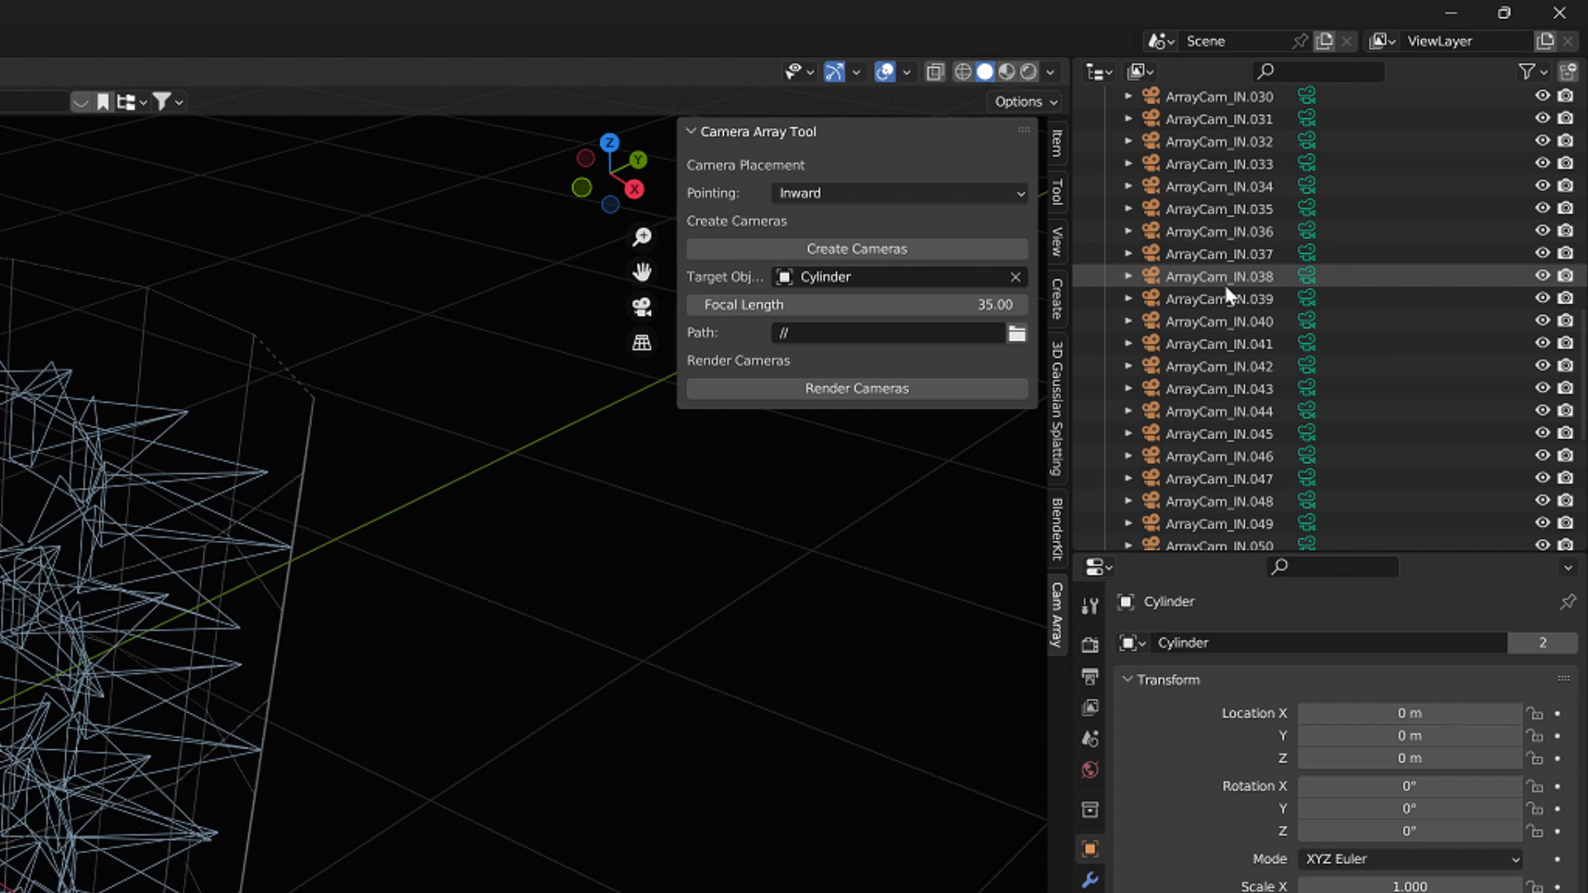
{"action": "scroll", "scroll_direction": "down", "scroll_amount": 3}
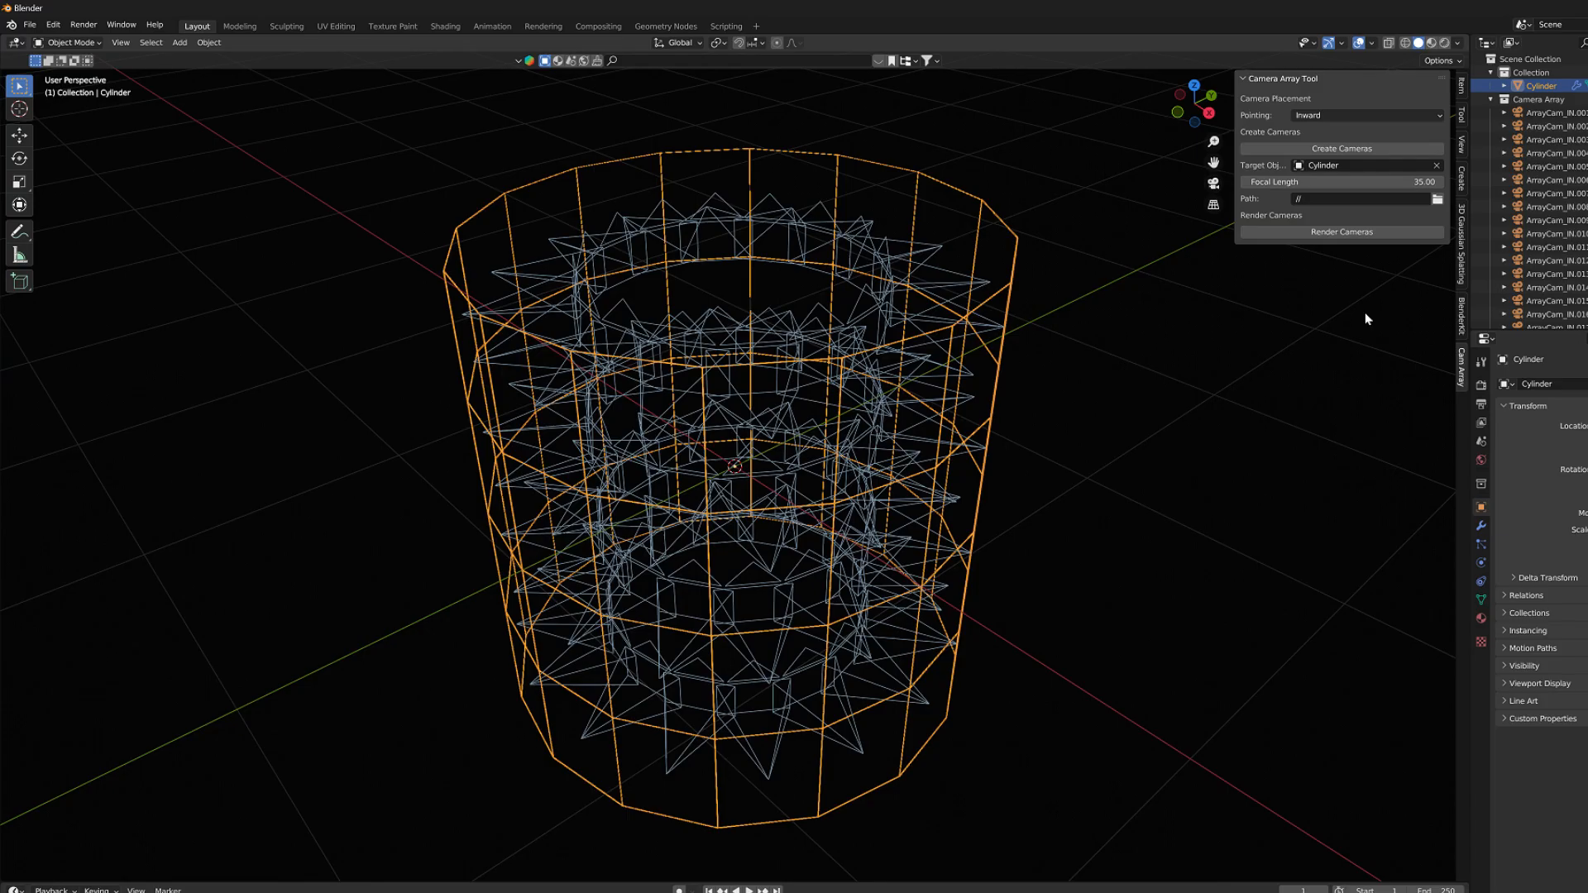
{"action": "left_click", "coordinate": [1542, 99]}
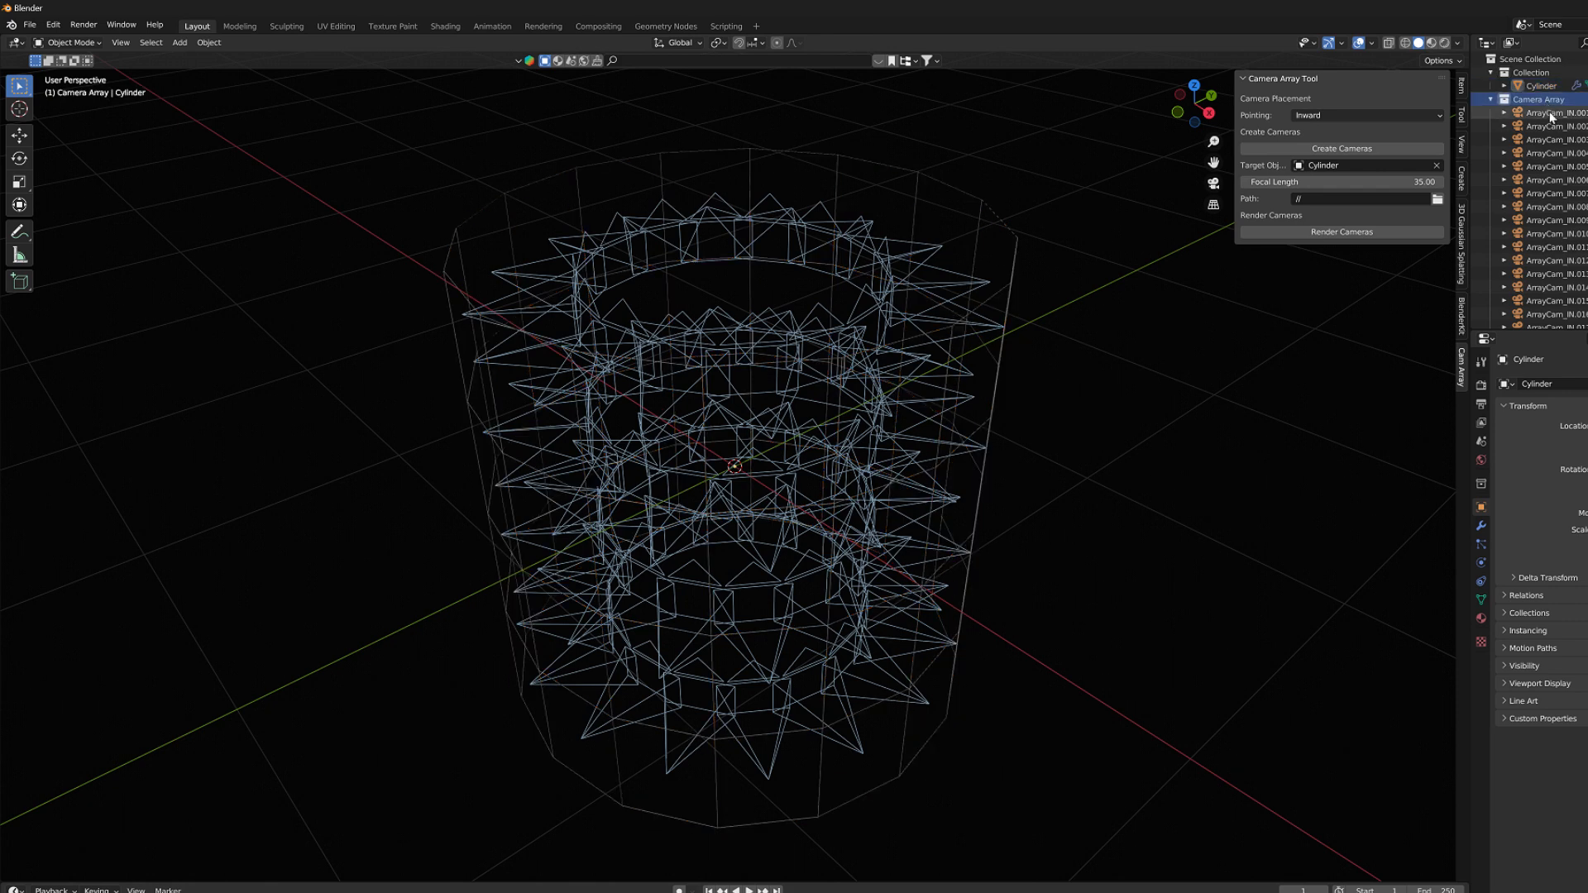
Step: Zoom out to view the cylinder scaled to 1.186 around the camera rings
{"action": "scroll", "scroll_direction": "down", "scroll_amount": 3}
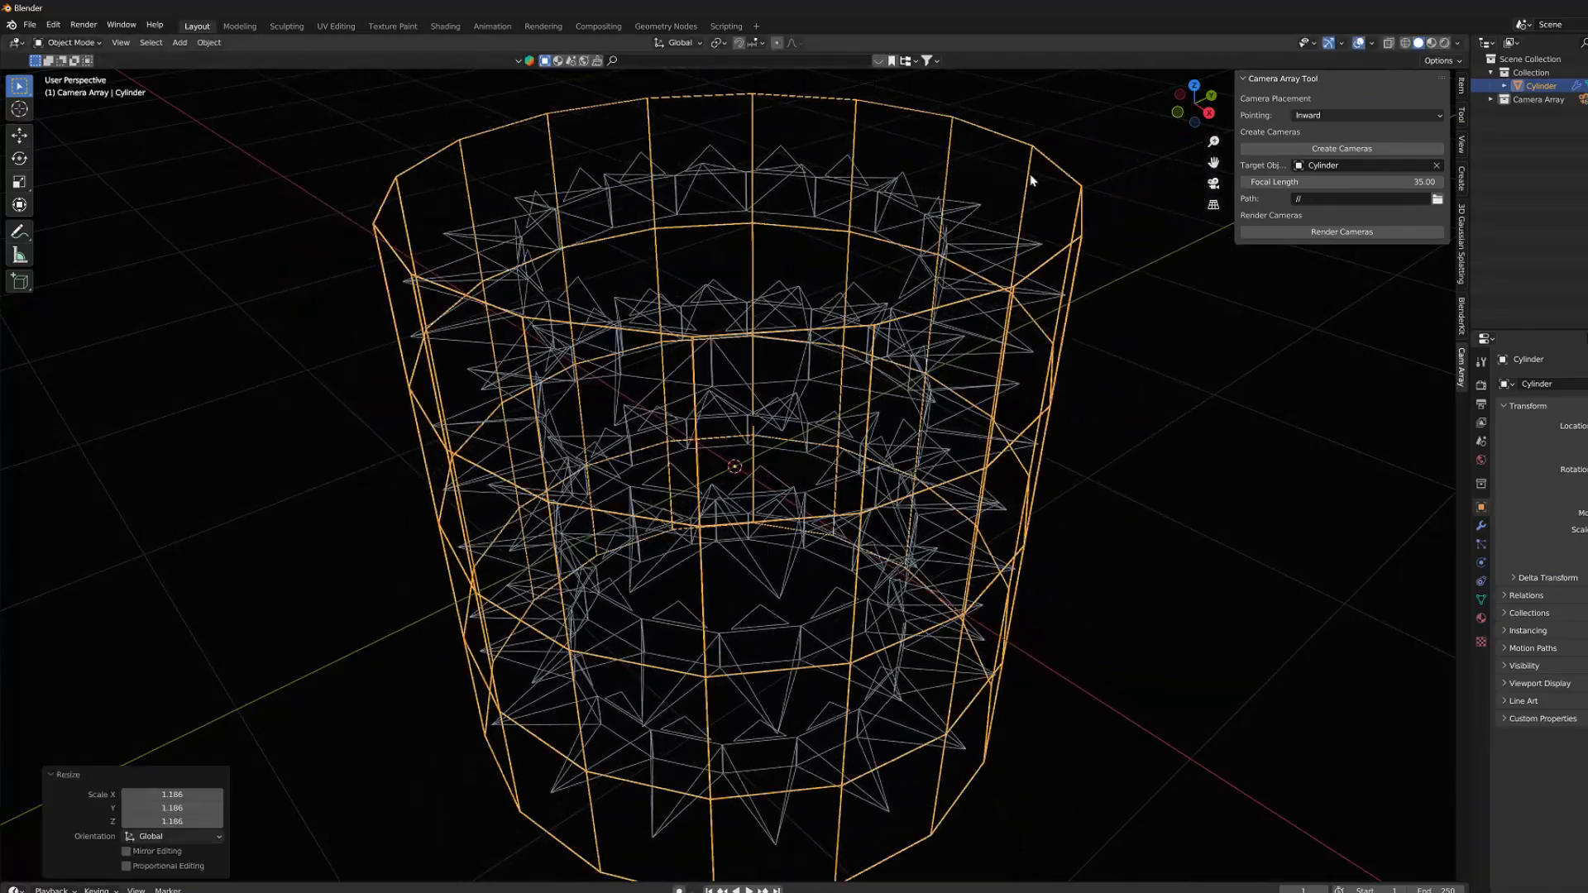
{"action": "scroll", "scroll_direction": "down", "scroll_amount": 3}
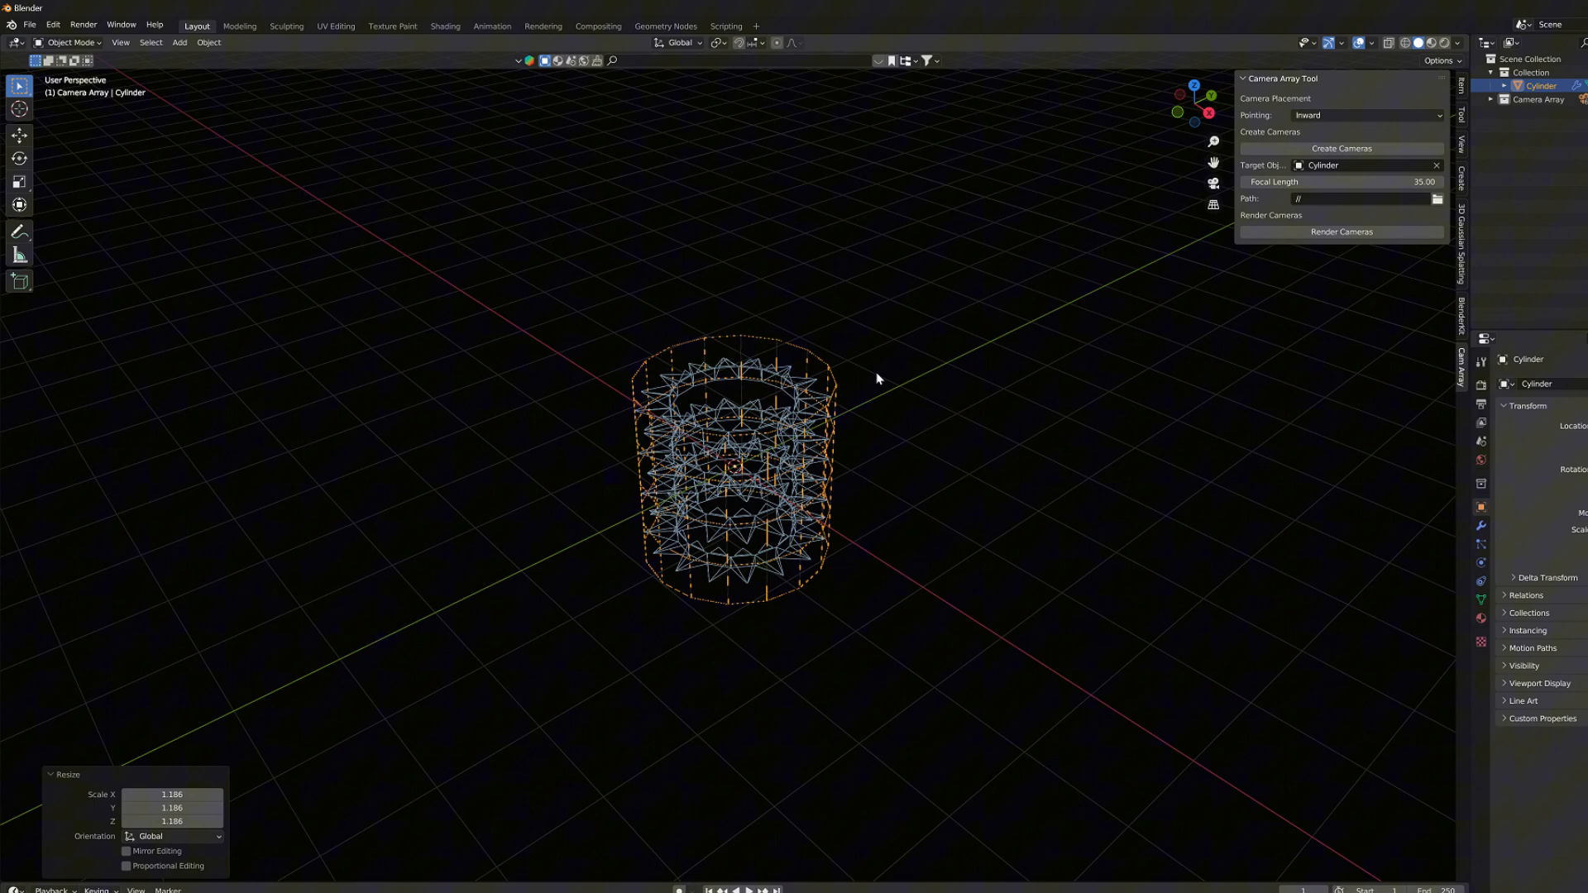